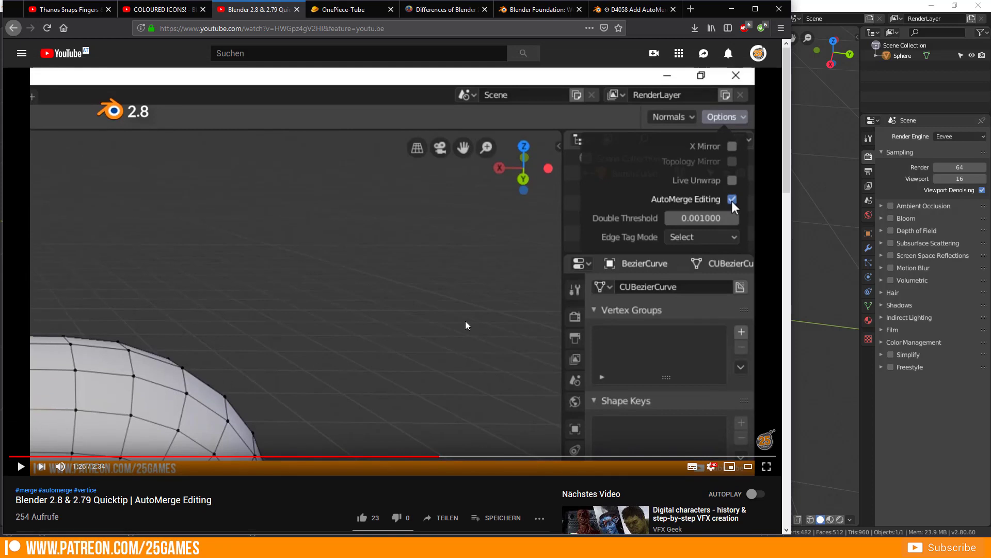
mouse_move(669, 151)
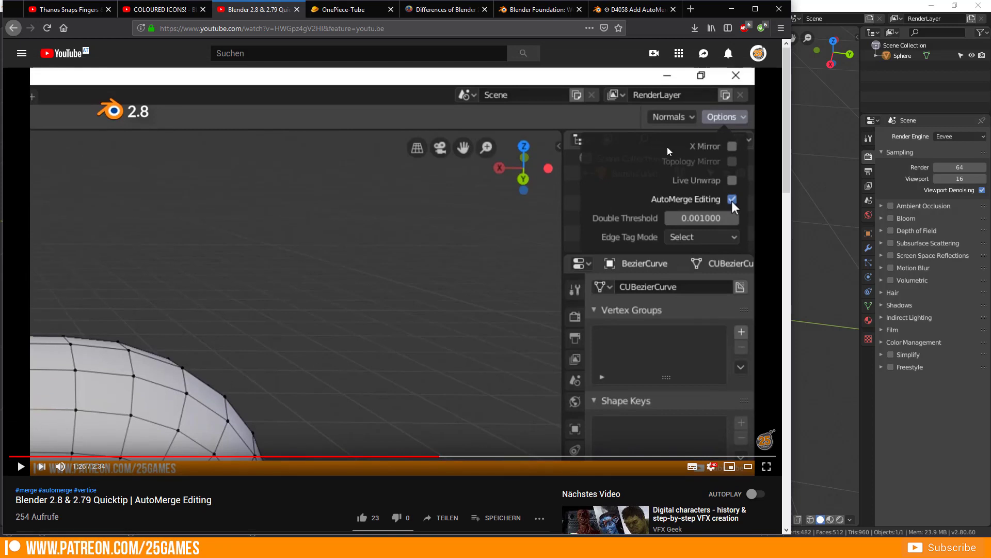
mouse_move(552, 198)
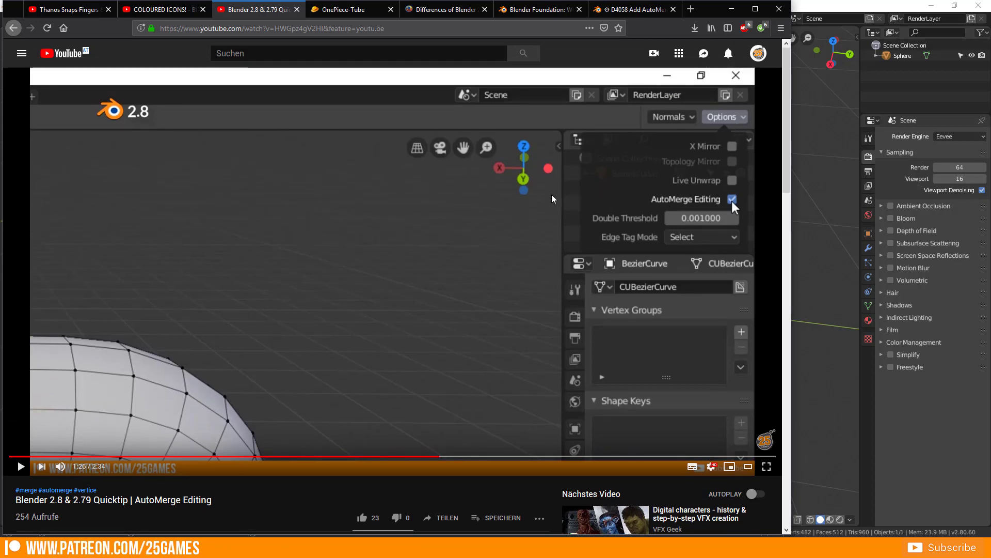
mouse_move(712, 124)
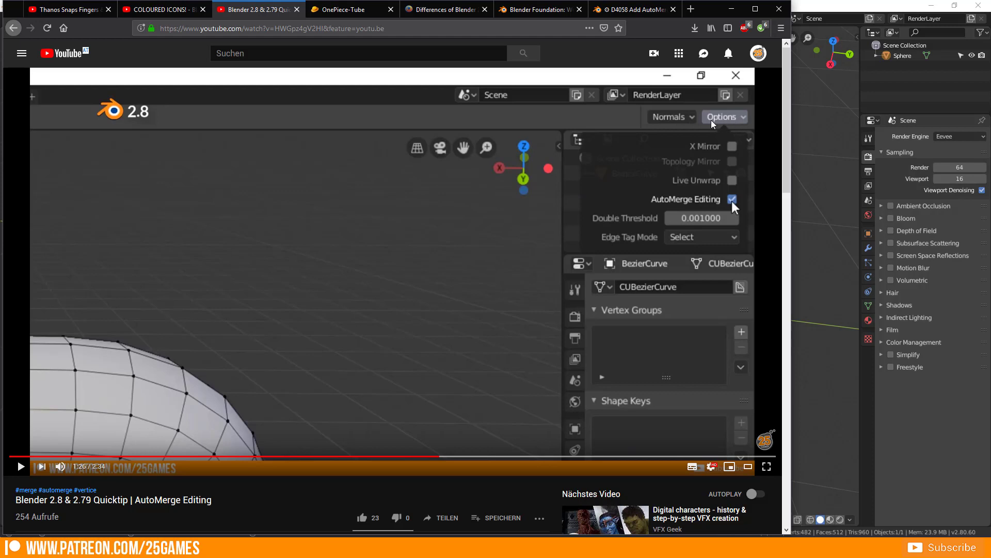
mouse_move(751, 131)
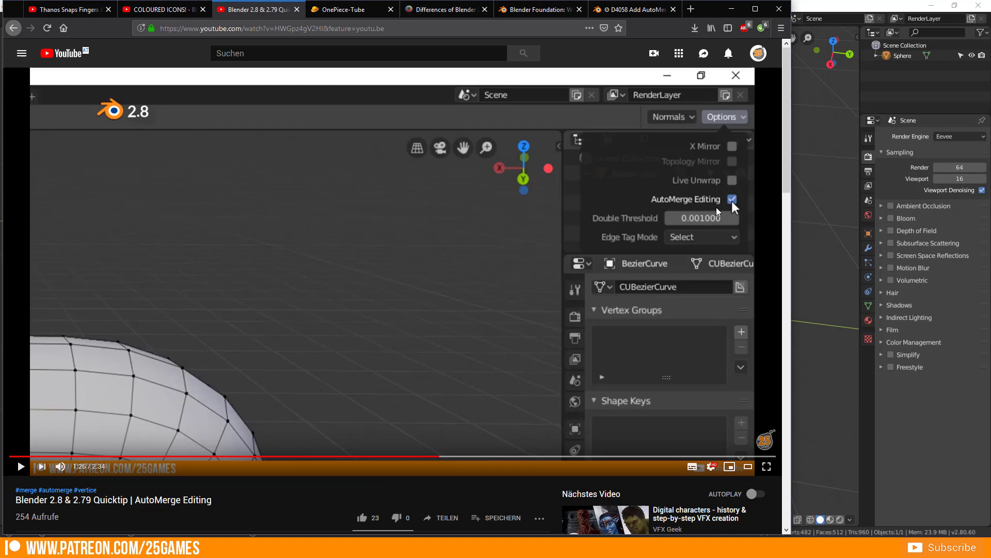
mouse_move(370, 291)
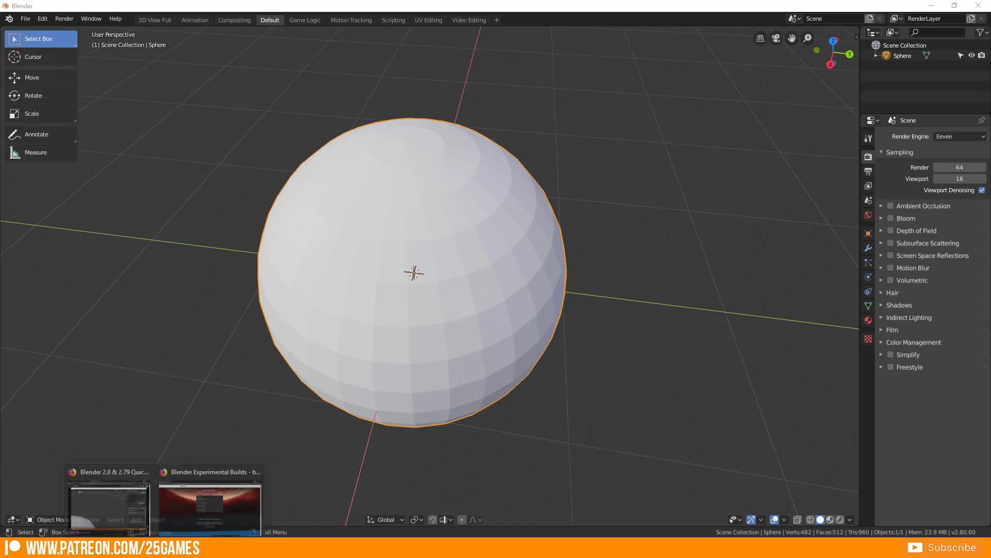
left_click(210, 498)
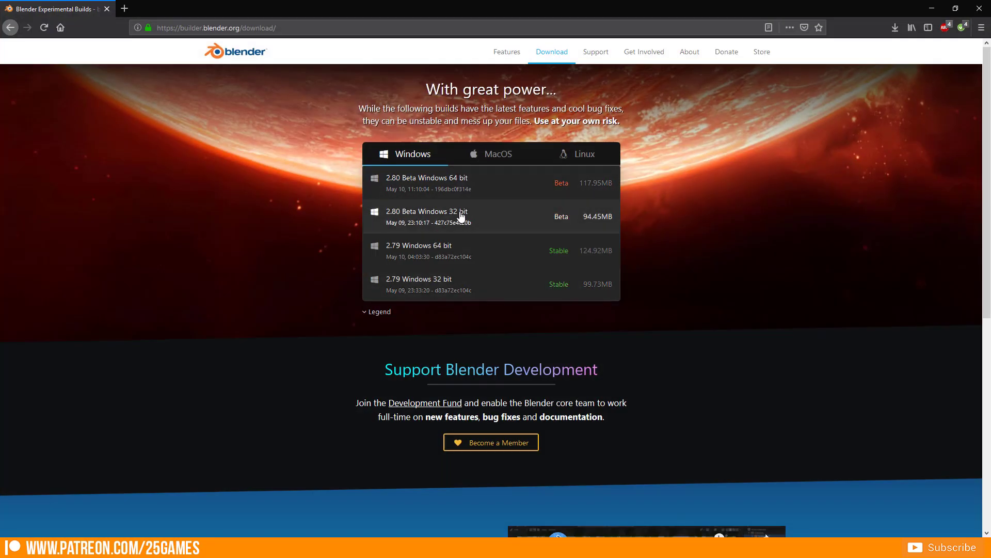
mouse_move(437, 188)
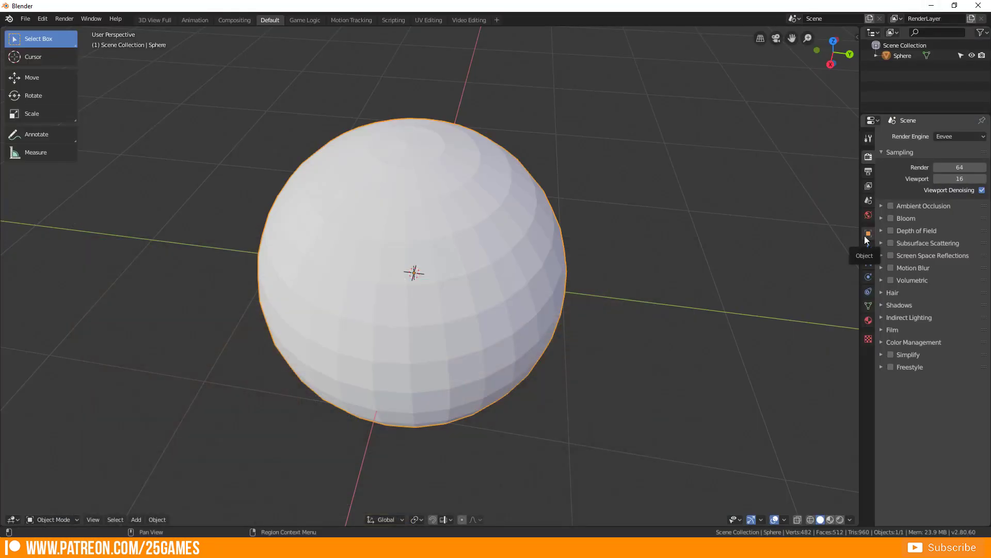
mouse_move(775, 296)
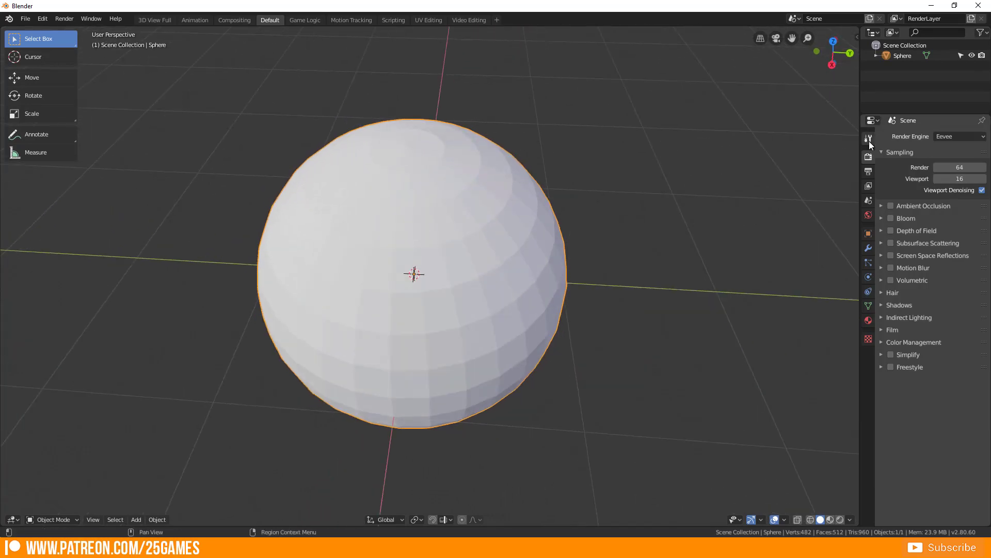
mouse_move(868, 139)
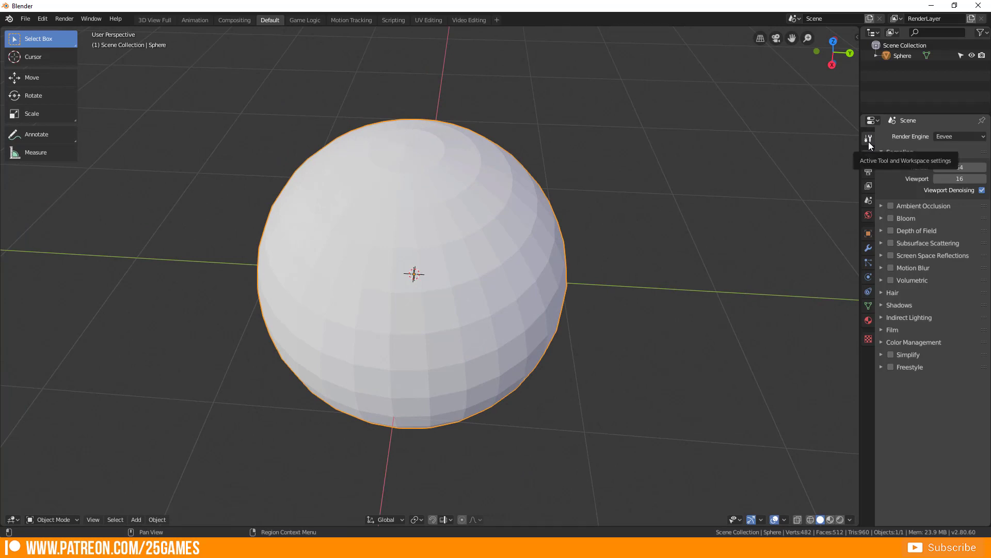
Show the Active Tool and Workspace settings in the Properties editor, with Select Box active.
left_click(869, 138)
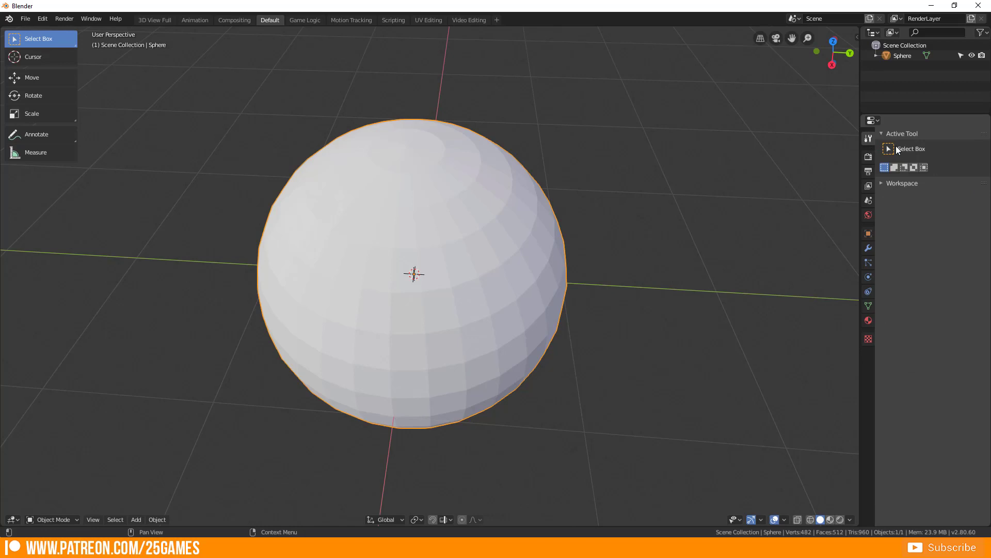
mouse_move(957, 203)
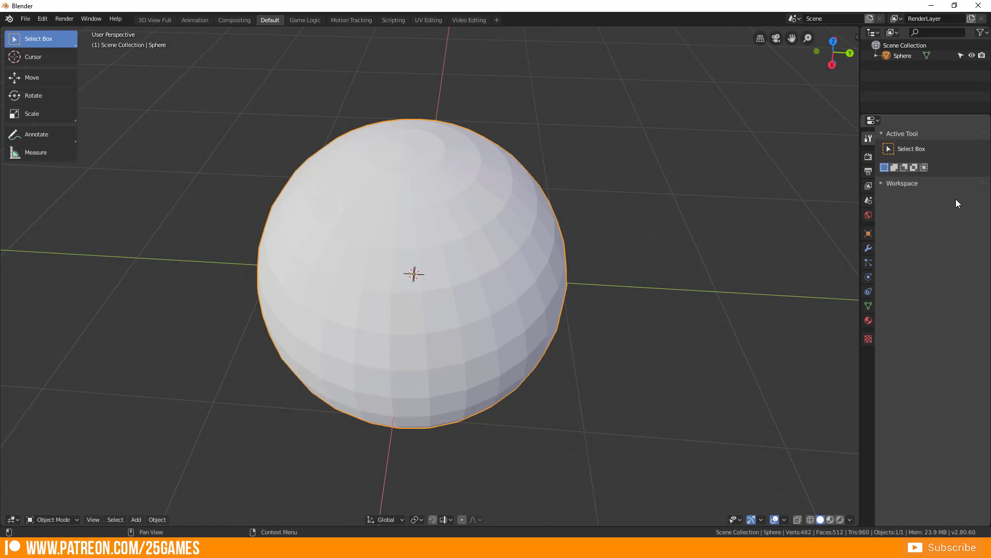
mouse_move(889, 233)
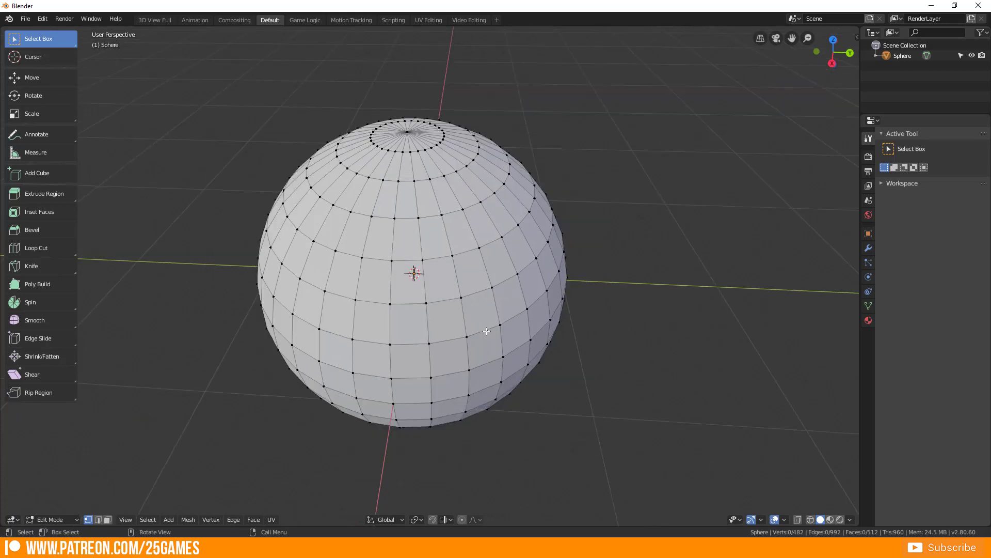
mouse_move(491, 330)
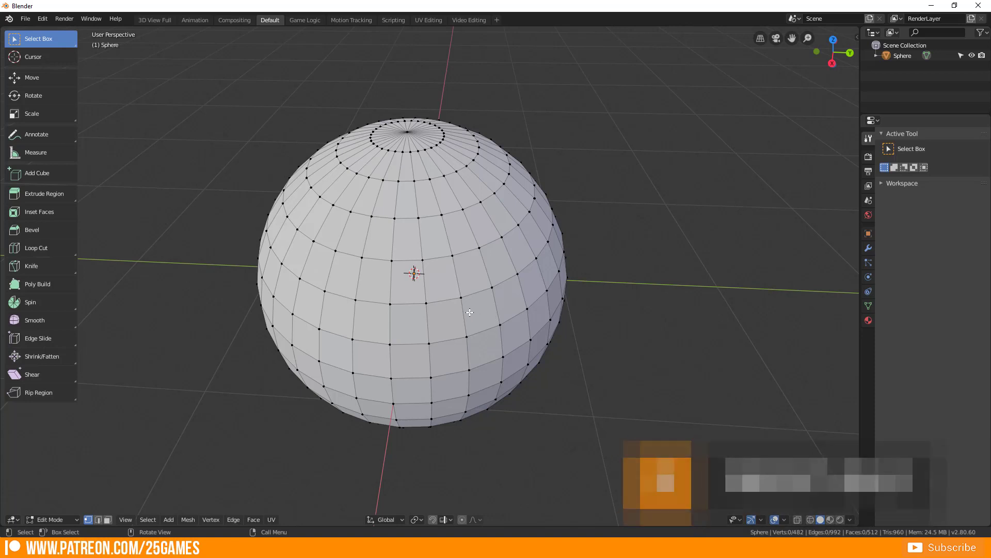
Reveal the N sidebar with View and 3D Cursor settings while editing the sphere.
key("n")
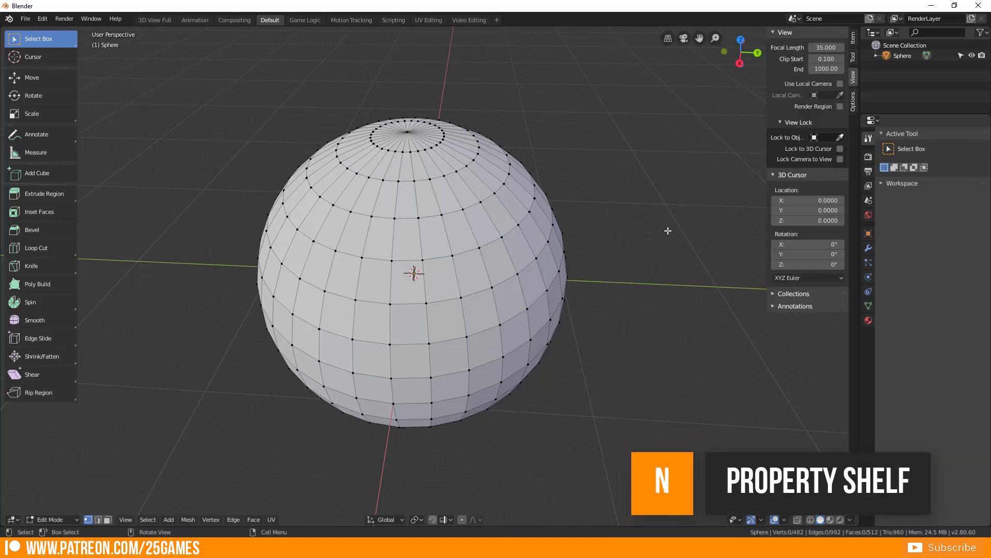
mouse_move(765, 247)
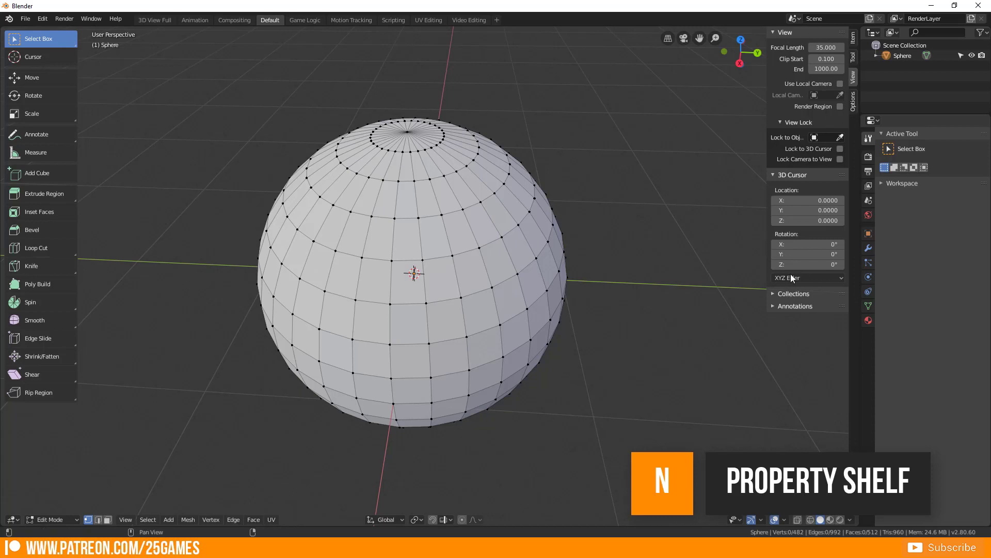
mouse_move(840, 38)
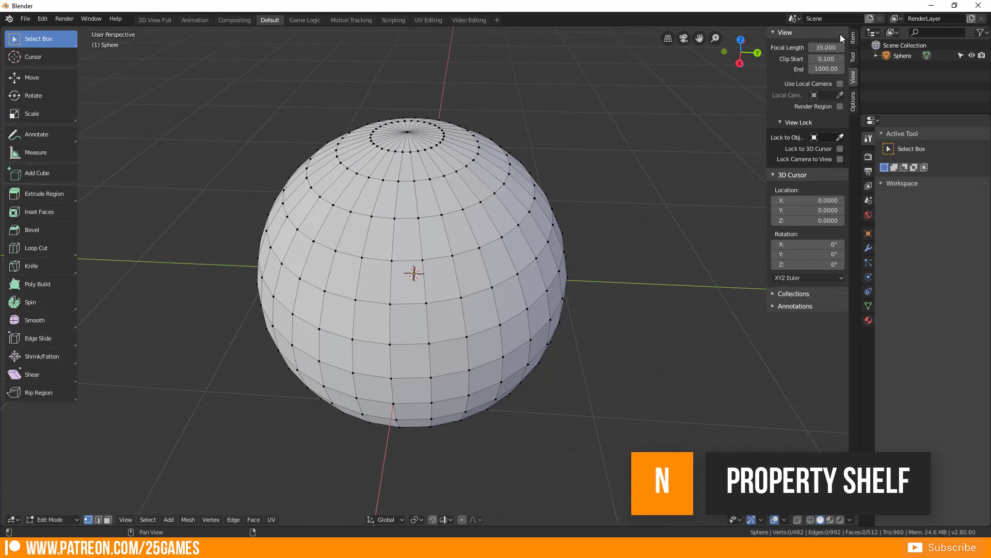
mouse_move(855, 109)
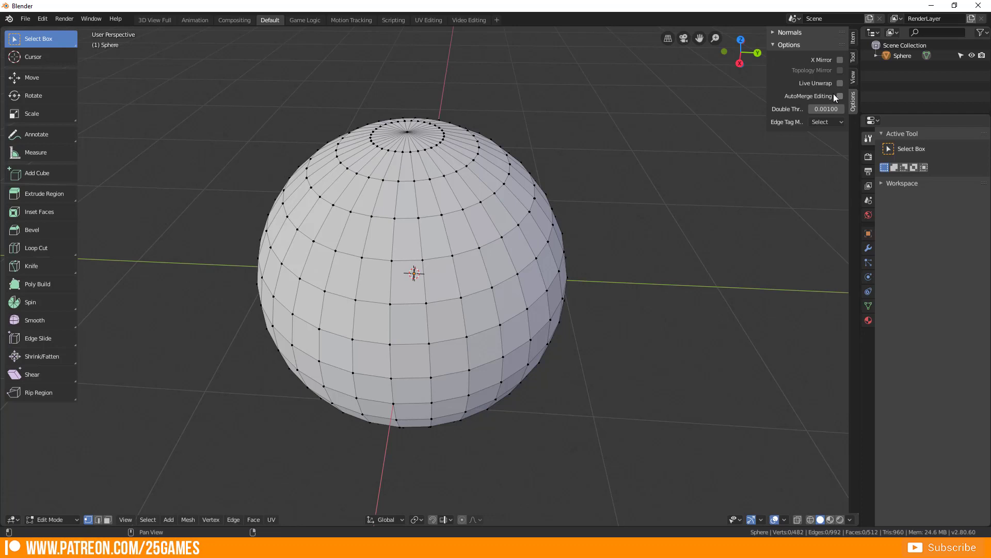
mouse_move(834, 106)
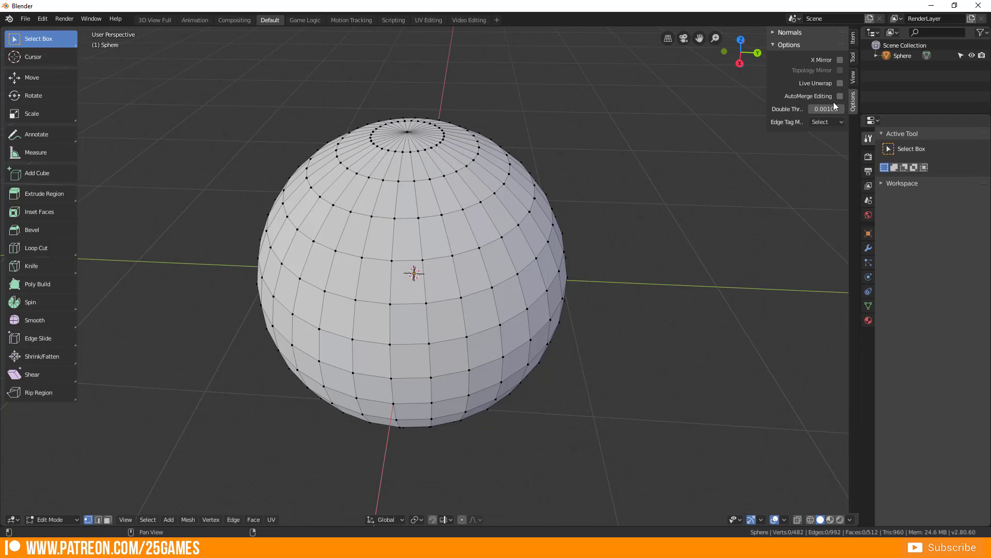
mouse_move(830, 96)
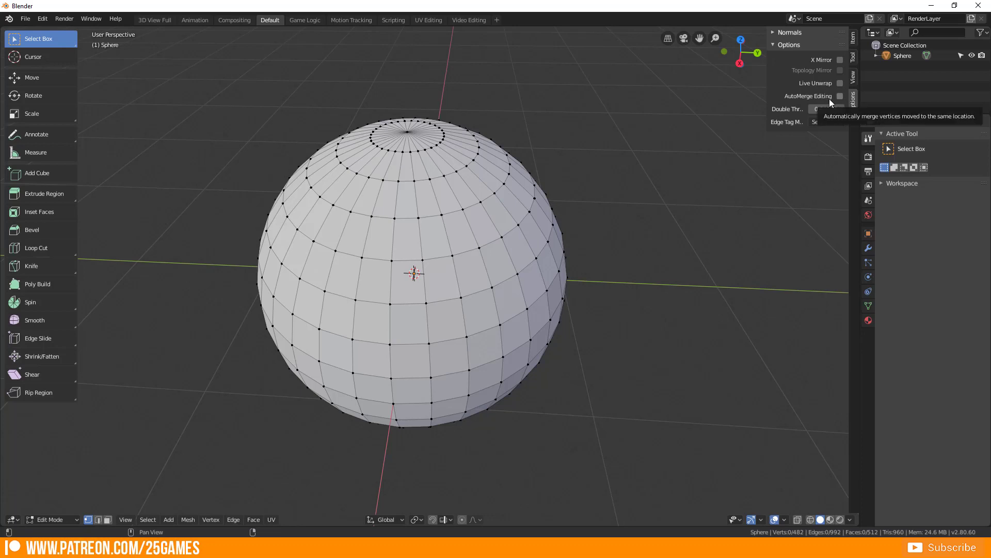
mouse_move(831, 87)
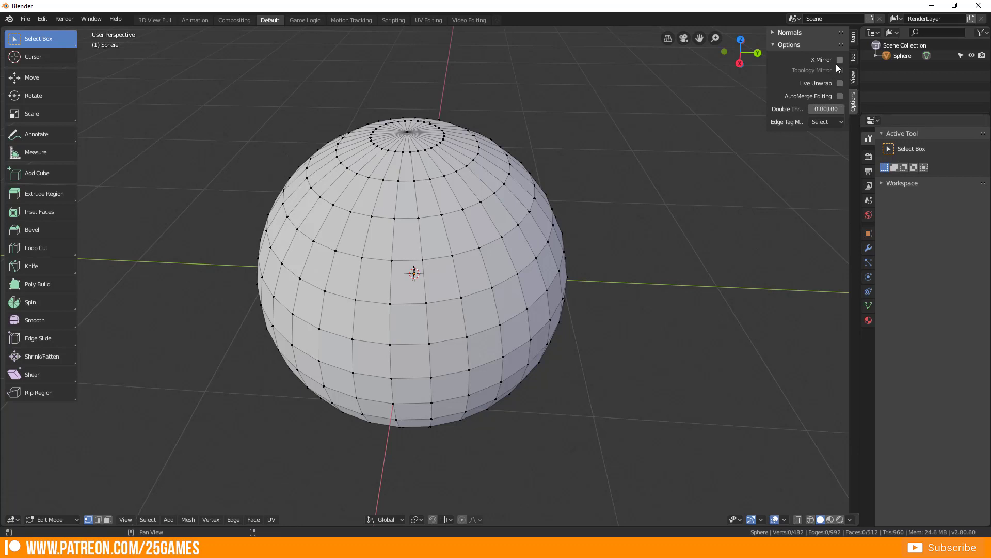
Enable AutoMerge Editing in the sidebar's mesh Options for the sphere.
left_click(840, 96)
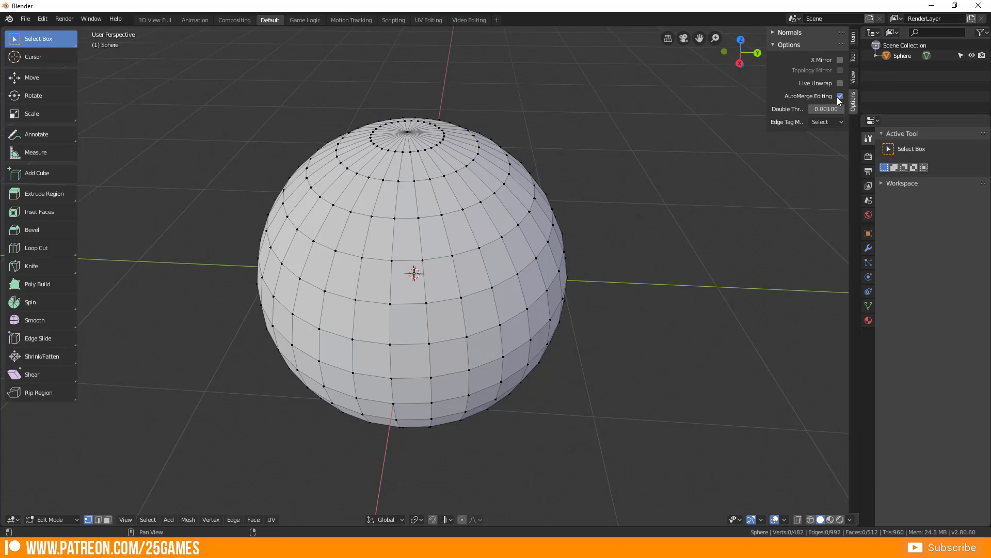
left_click(840, 96)
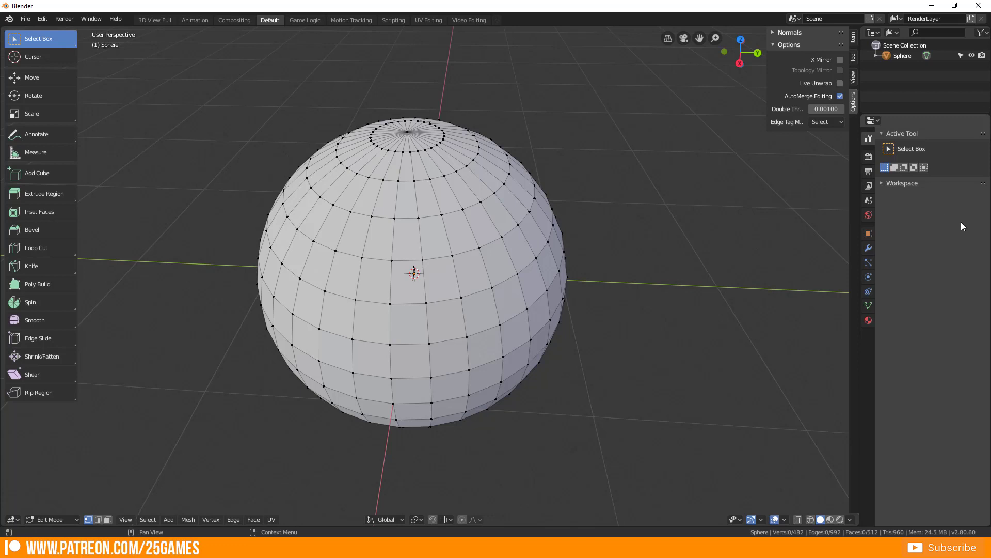
mouse_move(869, 138)
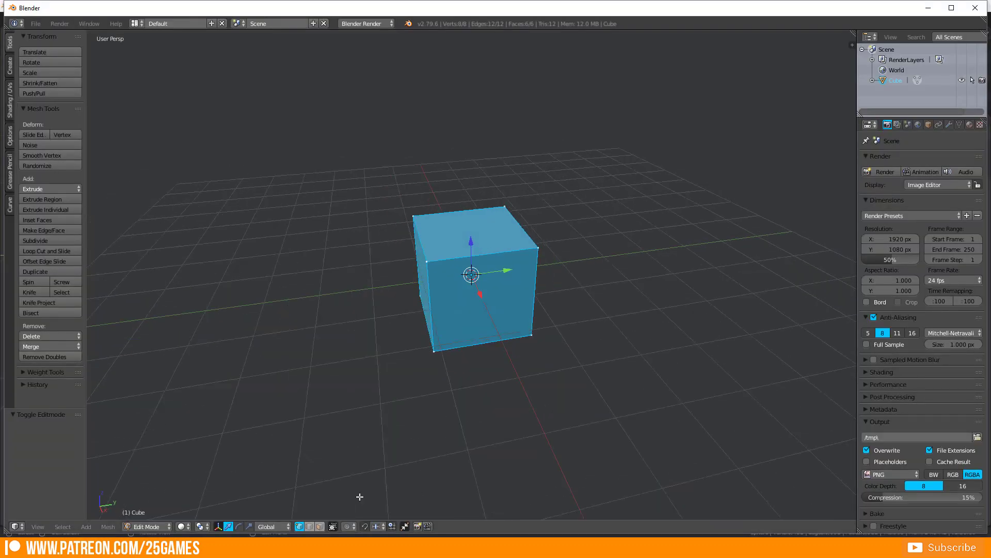
Show the Blender 2.79 Mesh menu listing the AutoMerge Editing entry for the cube.
left_click(108, 526)
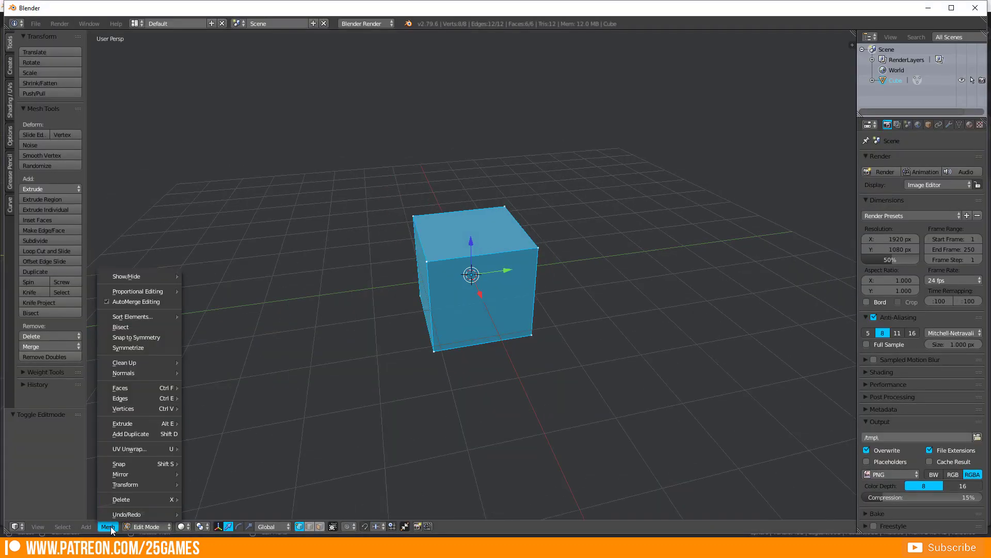
mouse_move(137, 292)
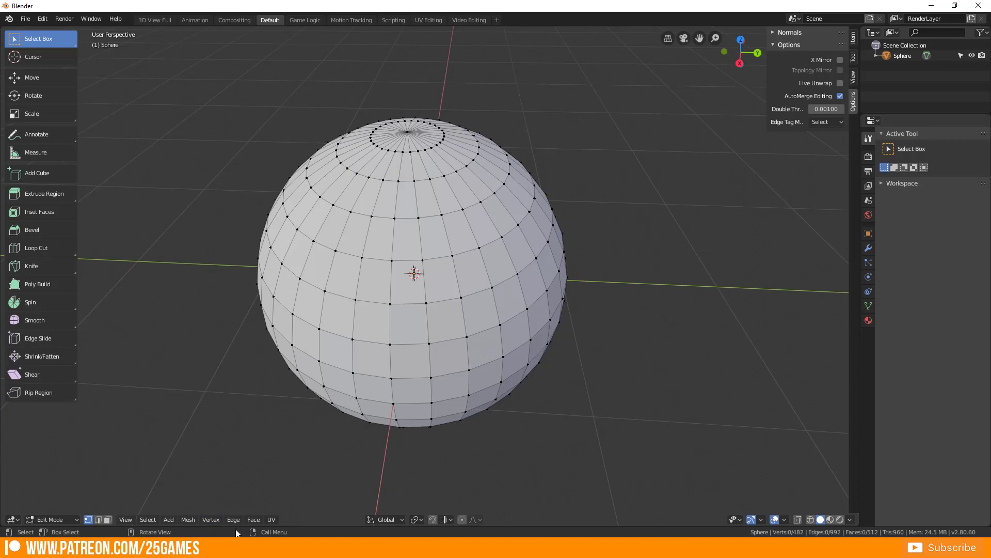
left_click(188, 520)
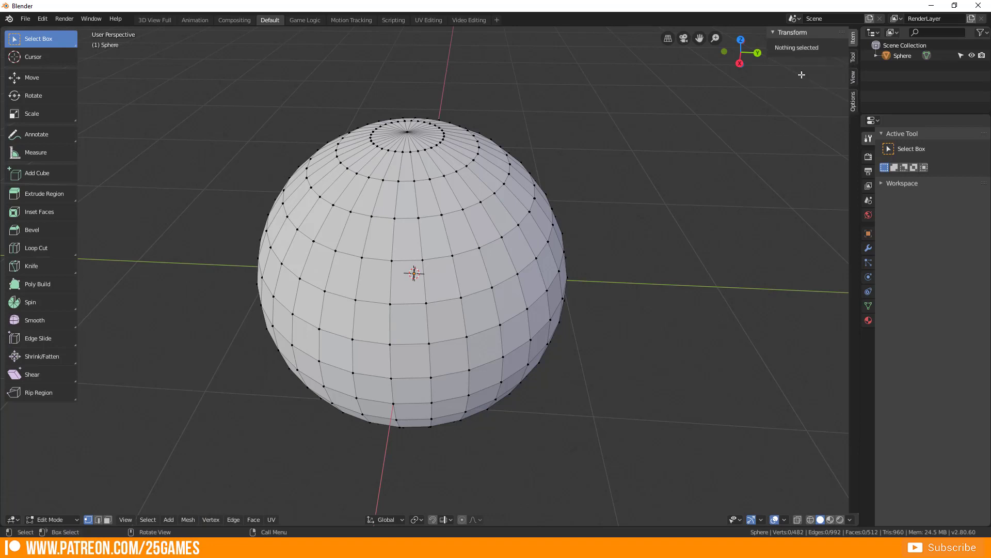
left_click(853, 78)
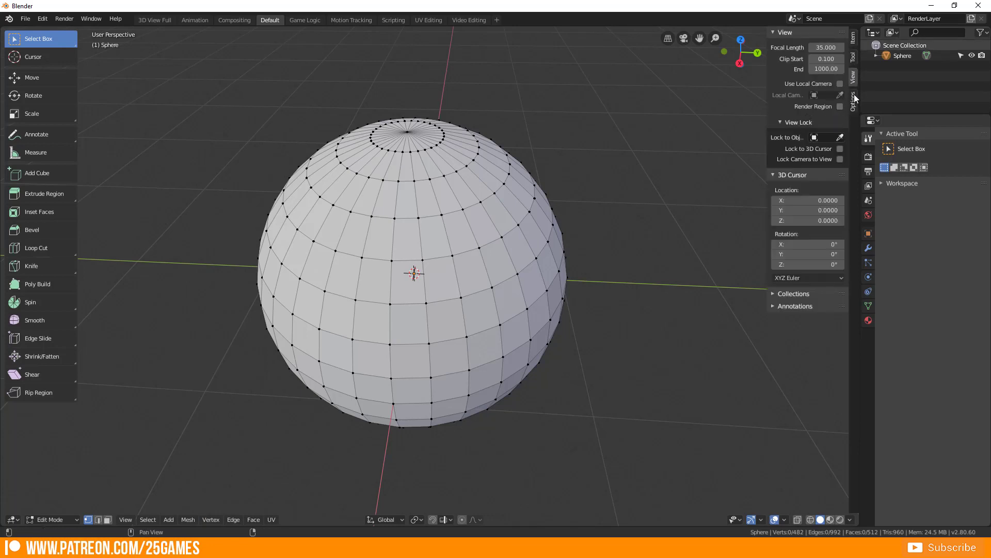
left_click(853, 98)
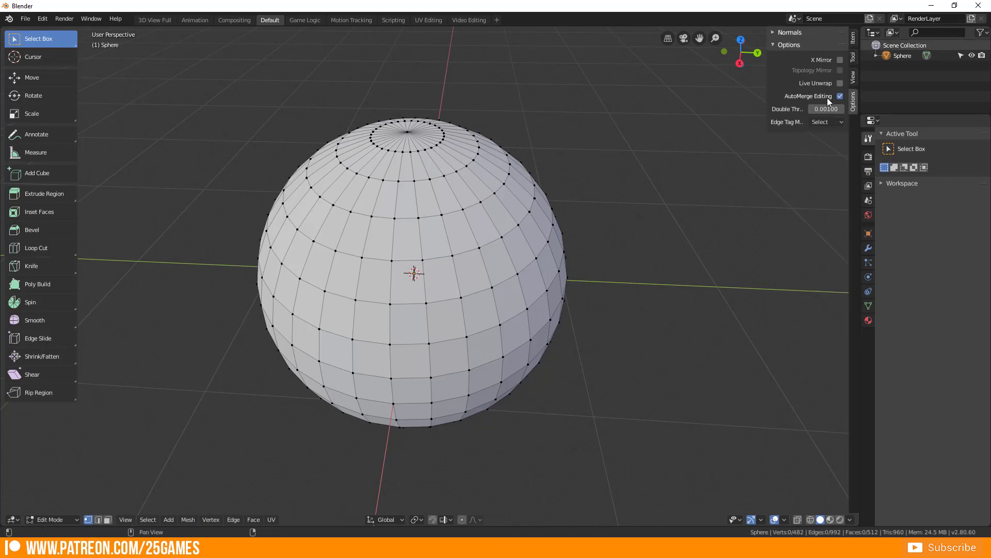
mouse_move(576, 339)
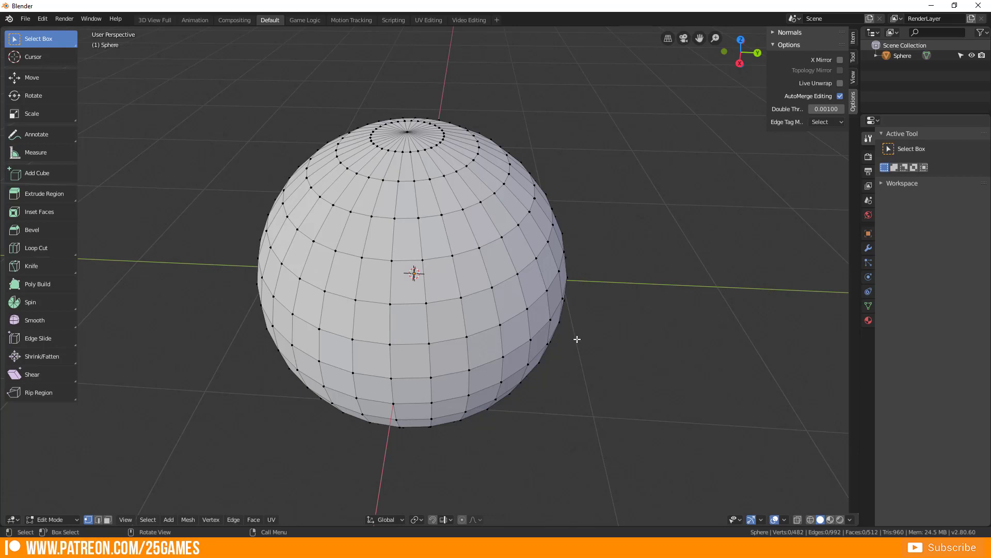
mouse_move(555, 390)
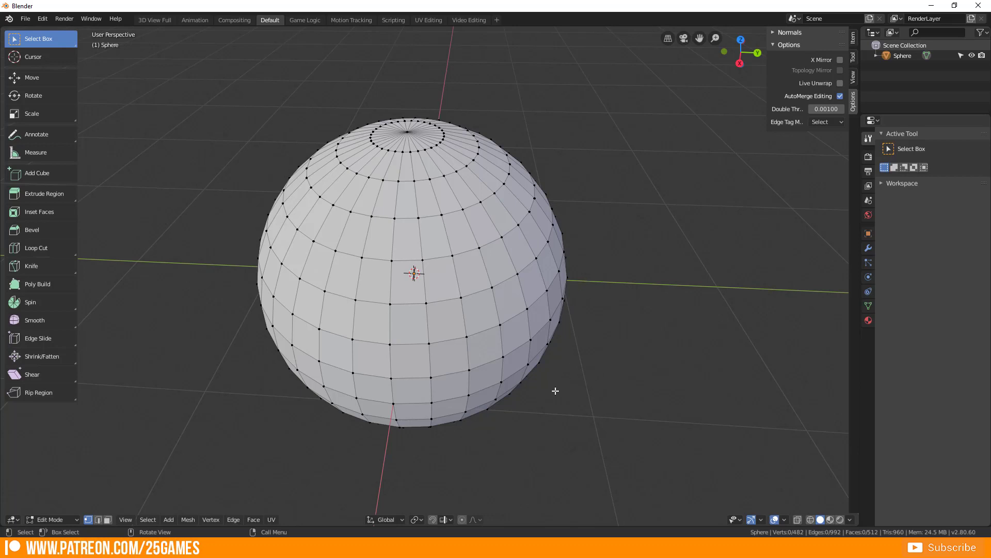
mouse_move(527, 394)
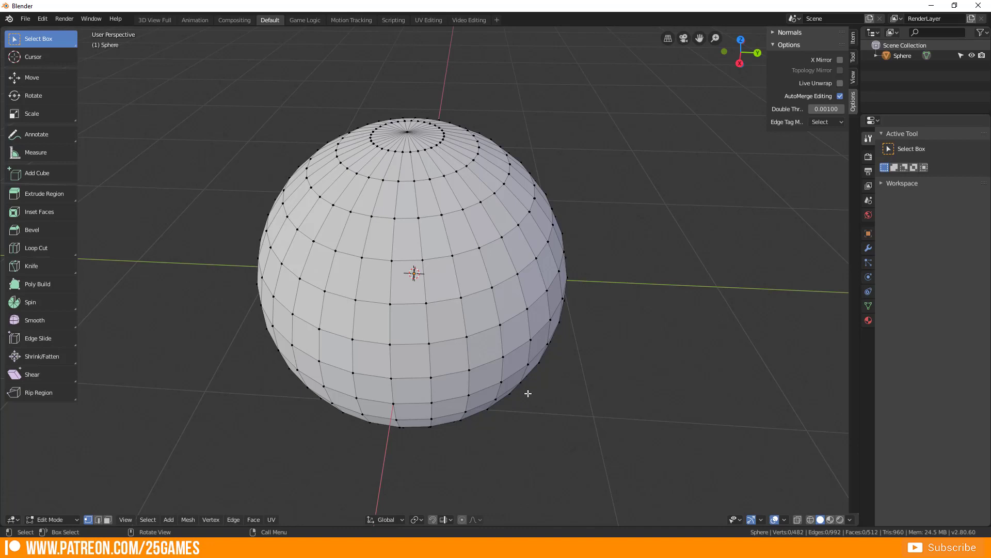